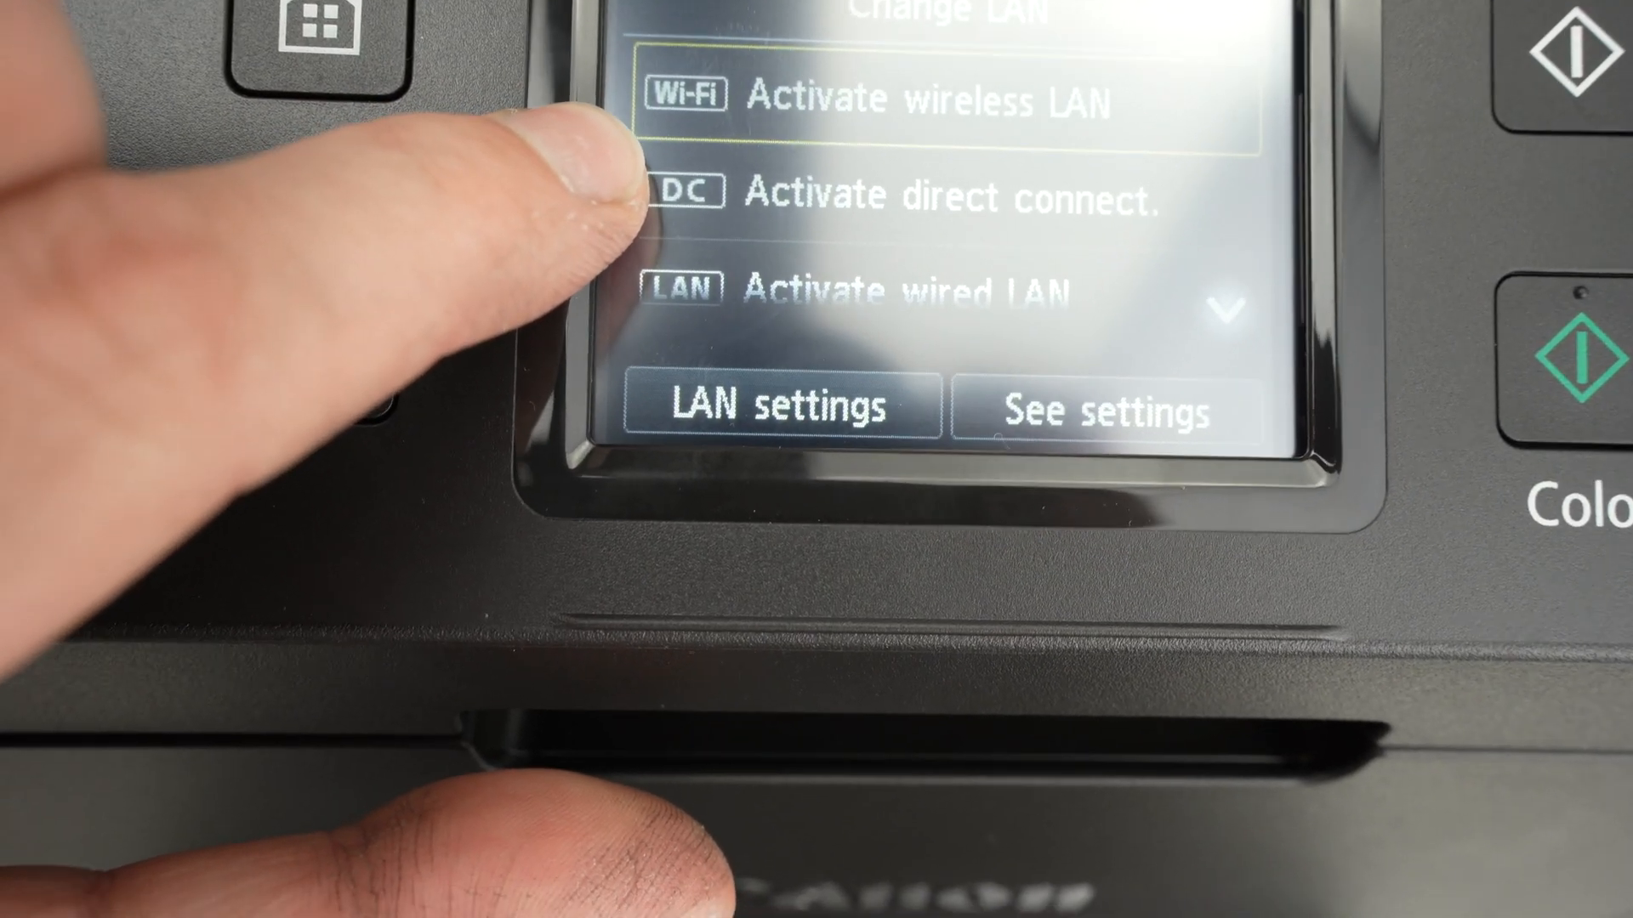
- Enable 'Activate direct connect.' in Change LAN, bringing up the password display prompt
left_click(937, 192)
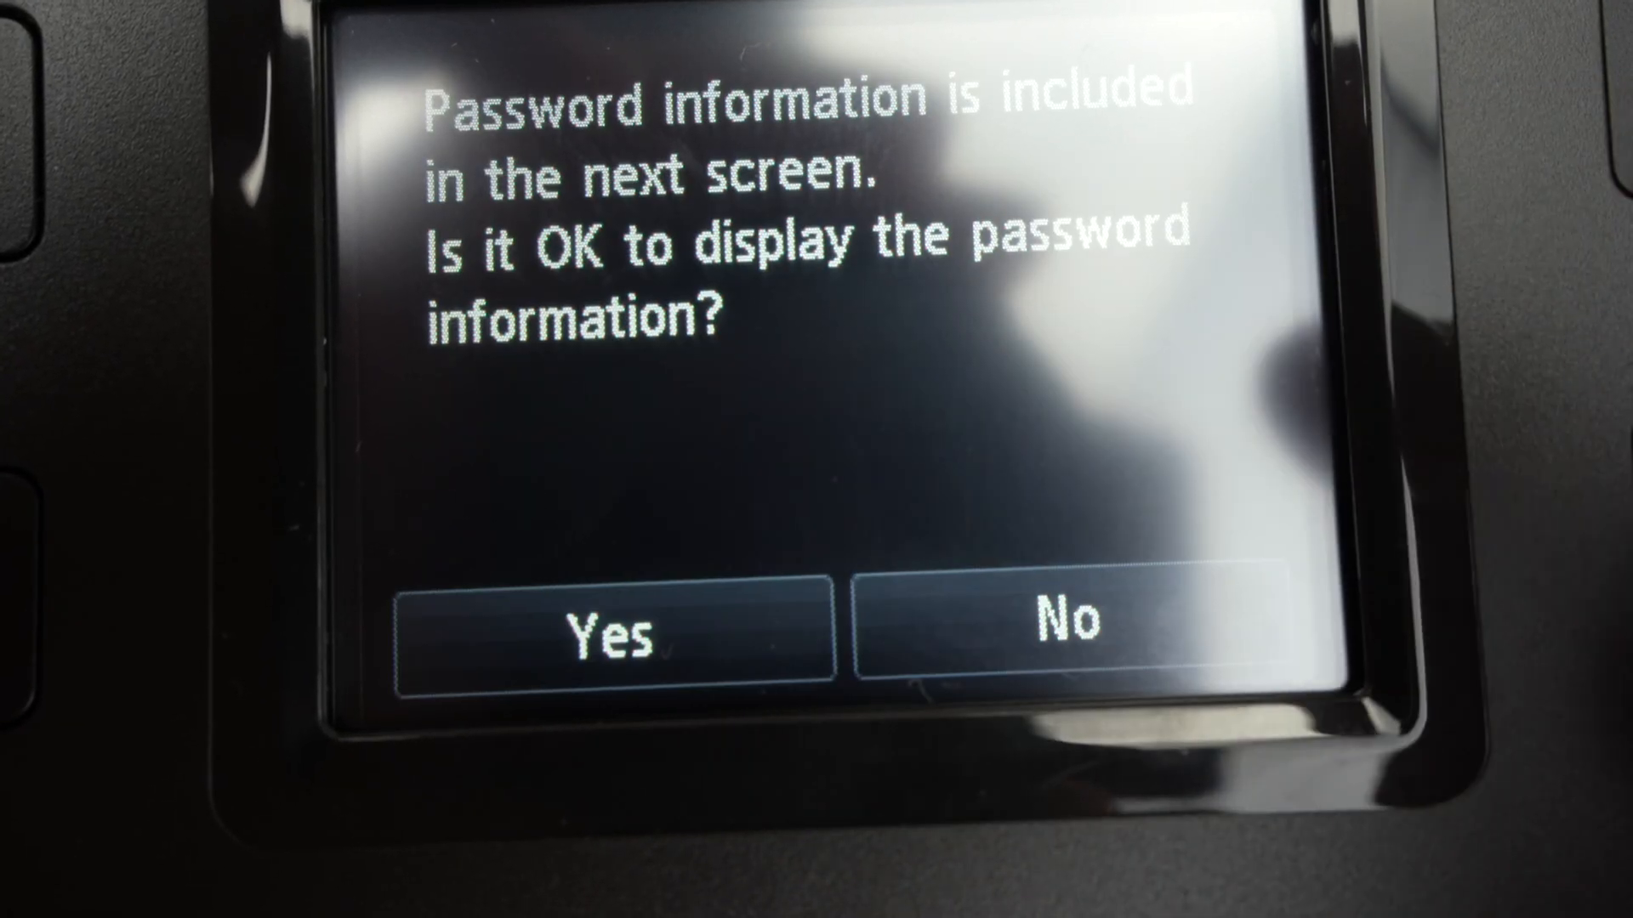
left_click(610, 632)
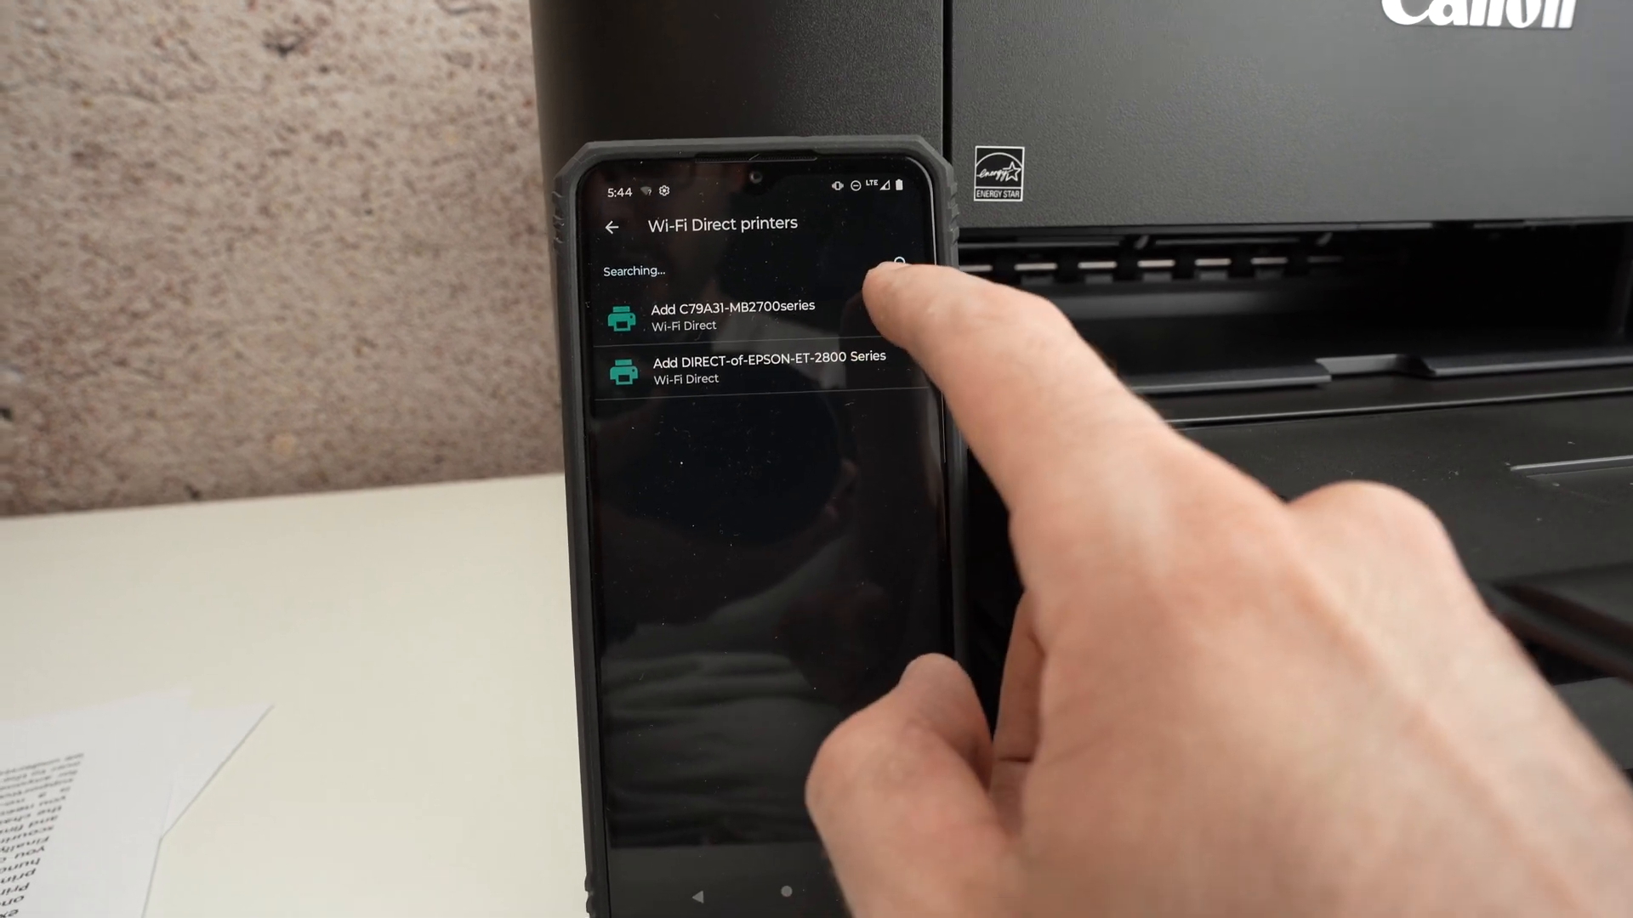
- Add the C79A31-MB2700series printer so the phone begins connecting over Wi-Fi Direct
left_click(740, 313)
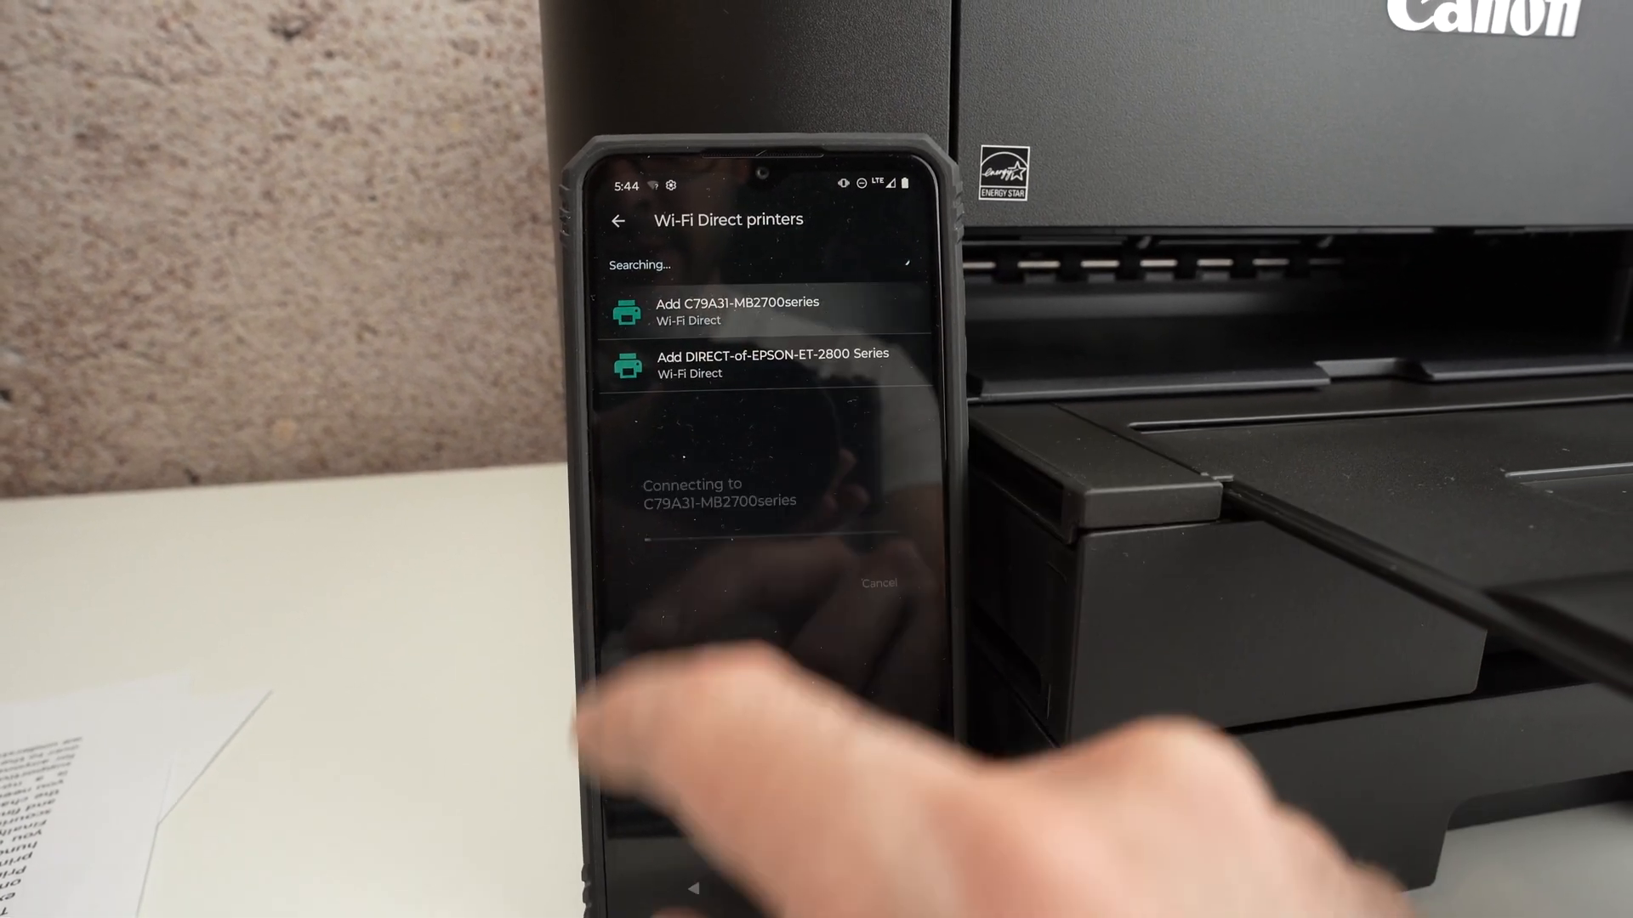